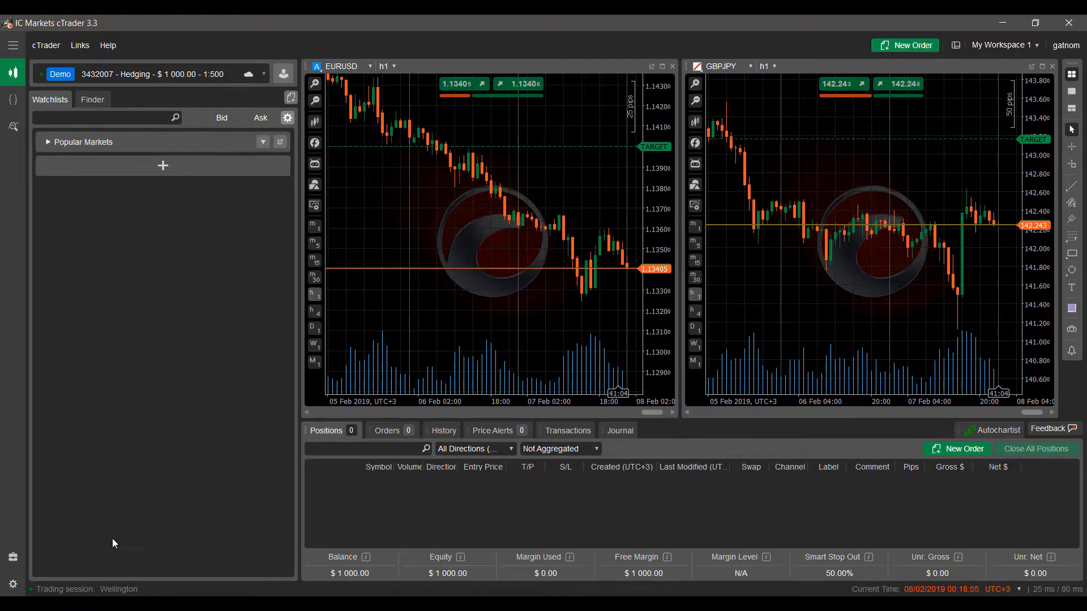
mouse_move(77, 396)
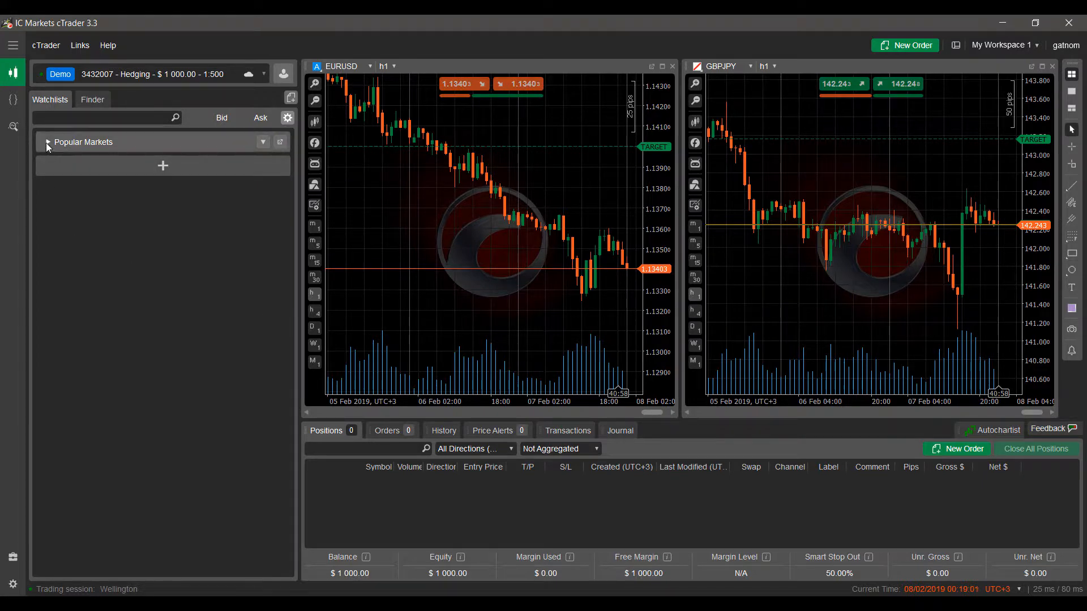
Briefly expand Popular Markets, then create a new watchlist named Demo.
left_click(47, 142)
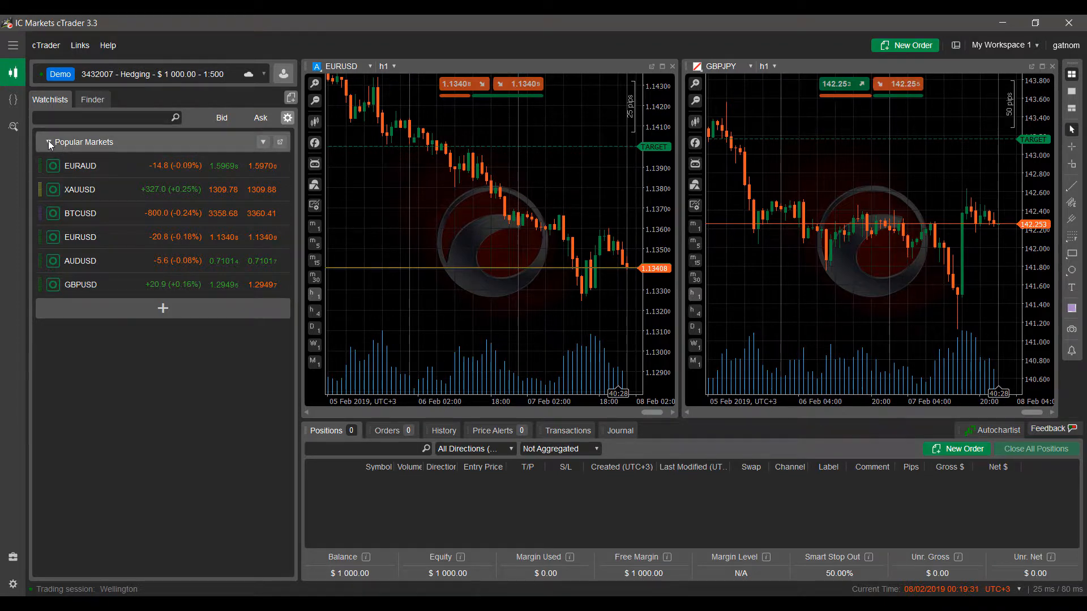
left_click(49, 142)
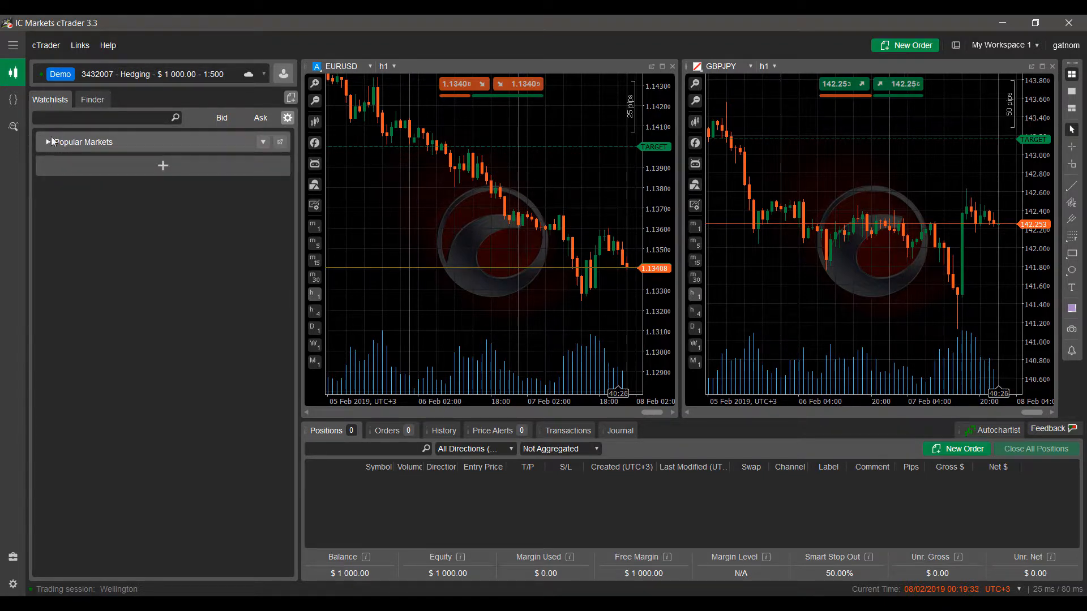
mouse_move(163, 165)
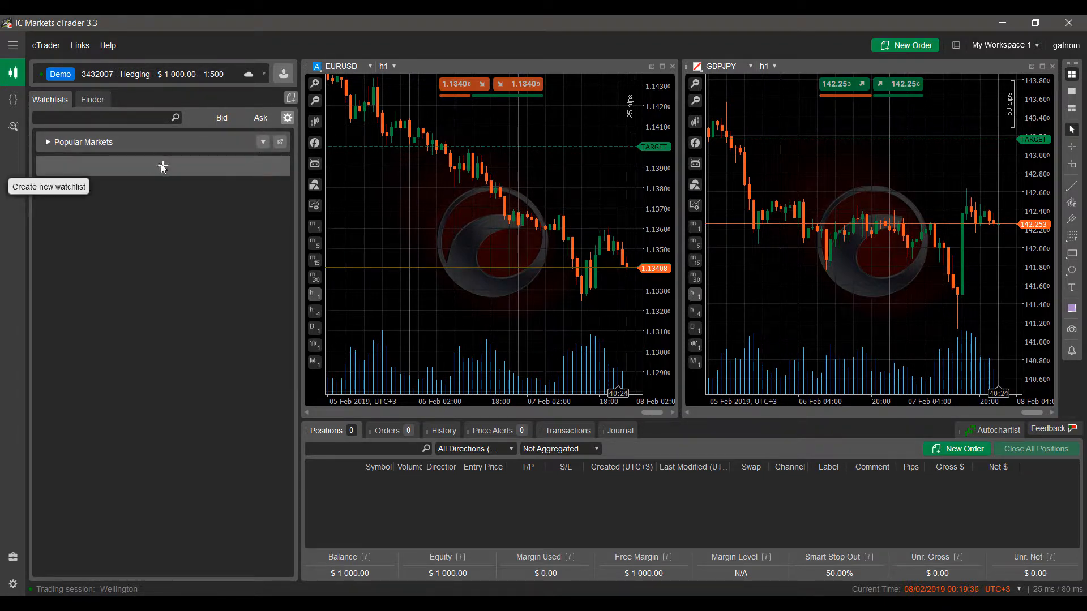
mouse_move(83, 141)
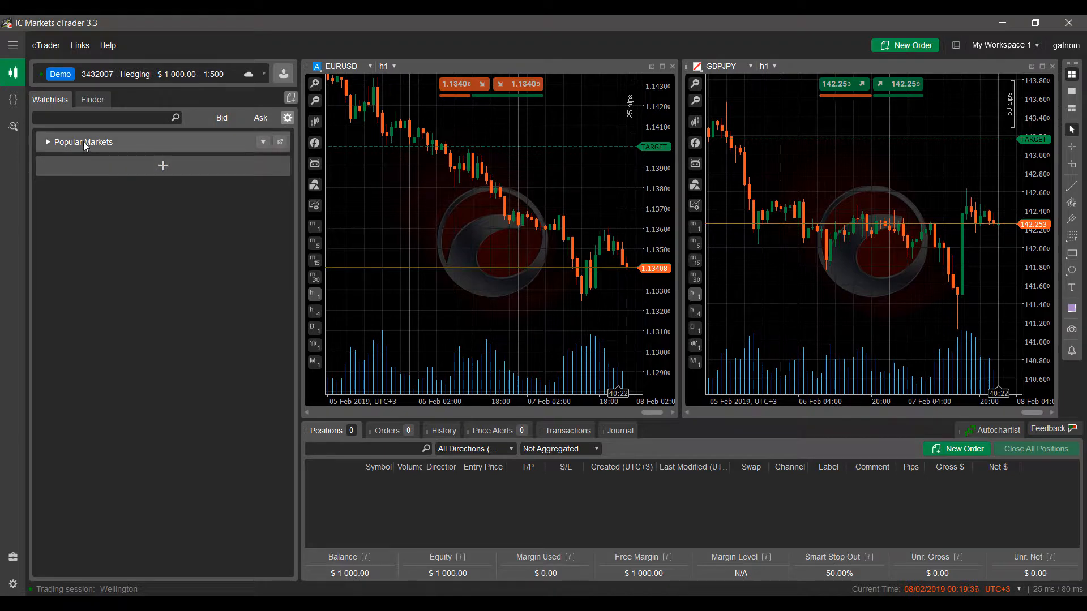
left_click(163, 166)
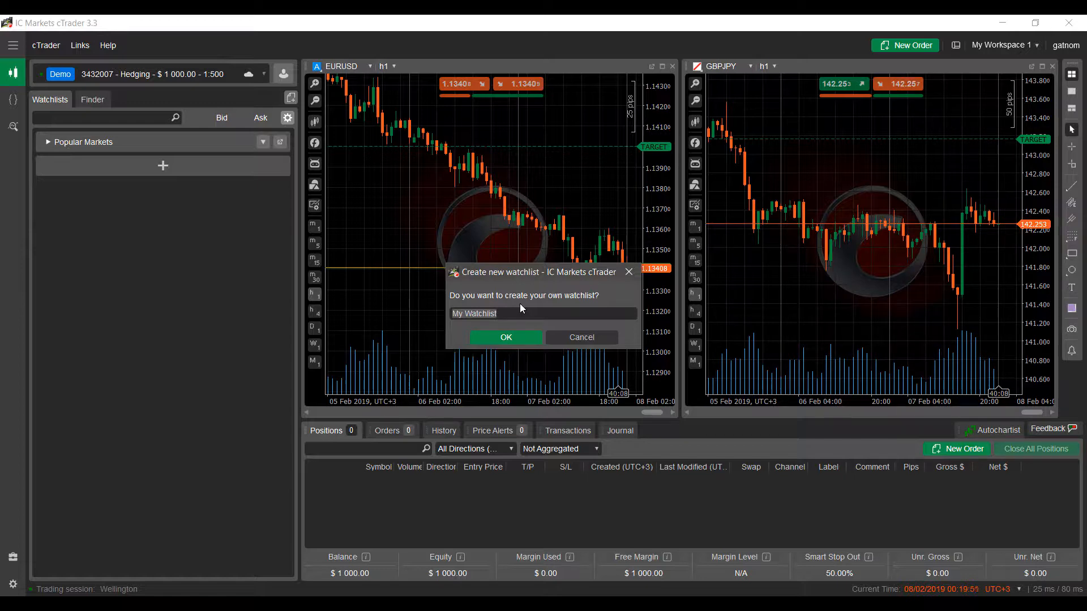
type("USD")
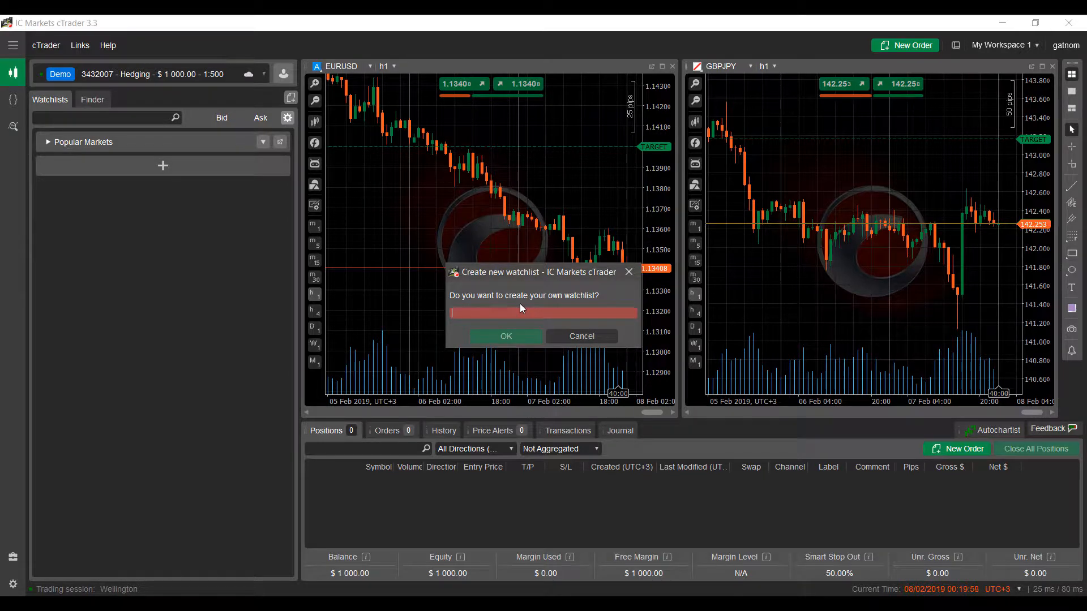
type("Eur")
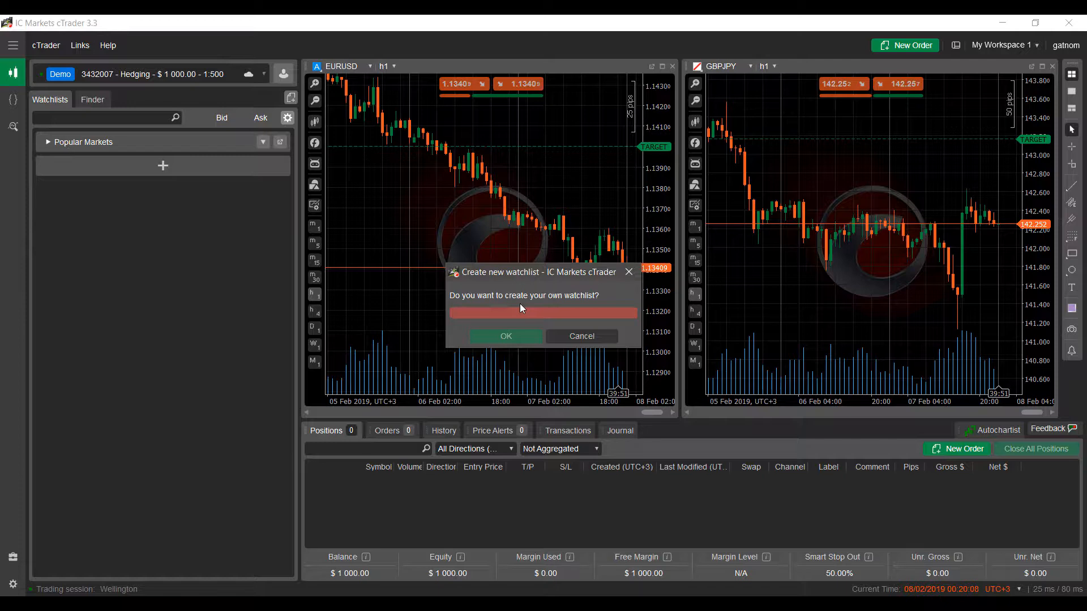
type("Demo")
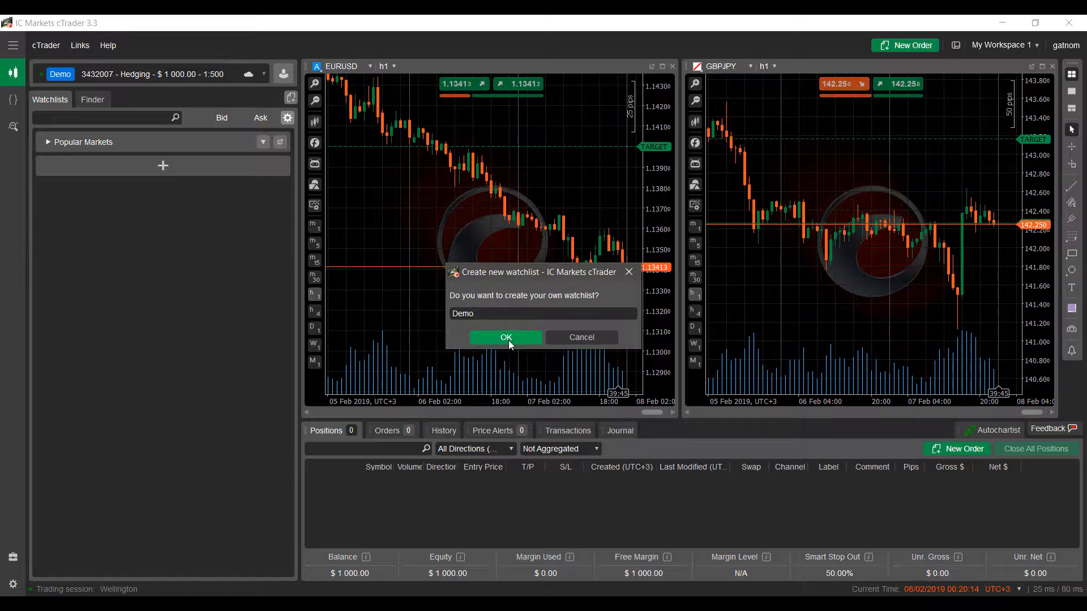
left_click(504, 336)
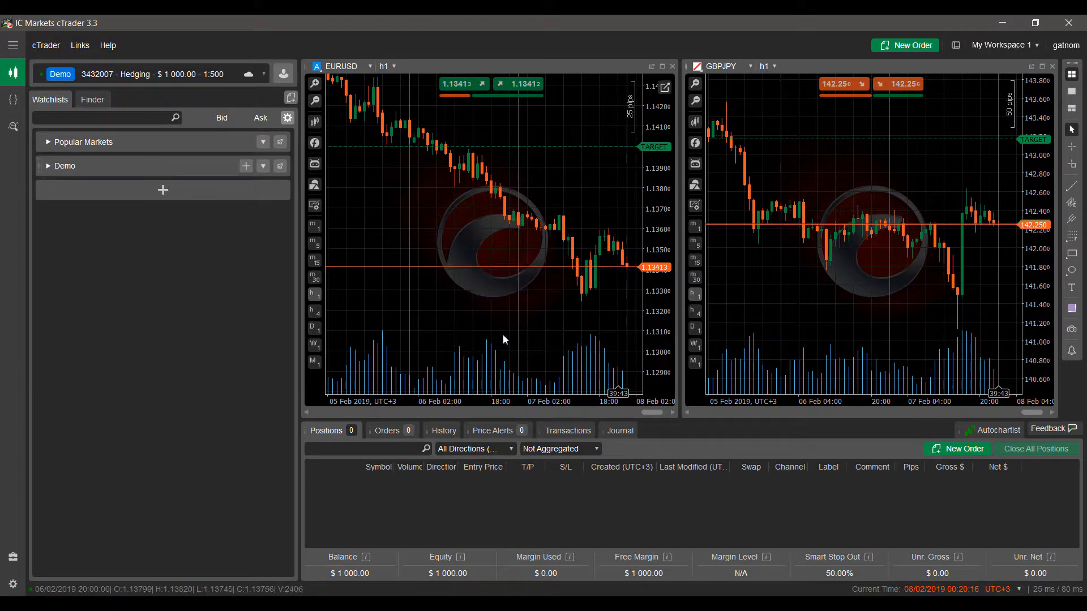
Expand the empty Demo watchlist and open its dropdown actions menu.
left_click(64, 165)
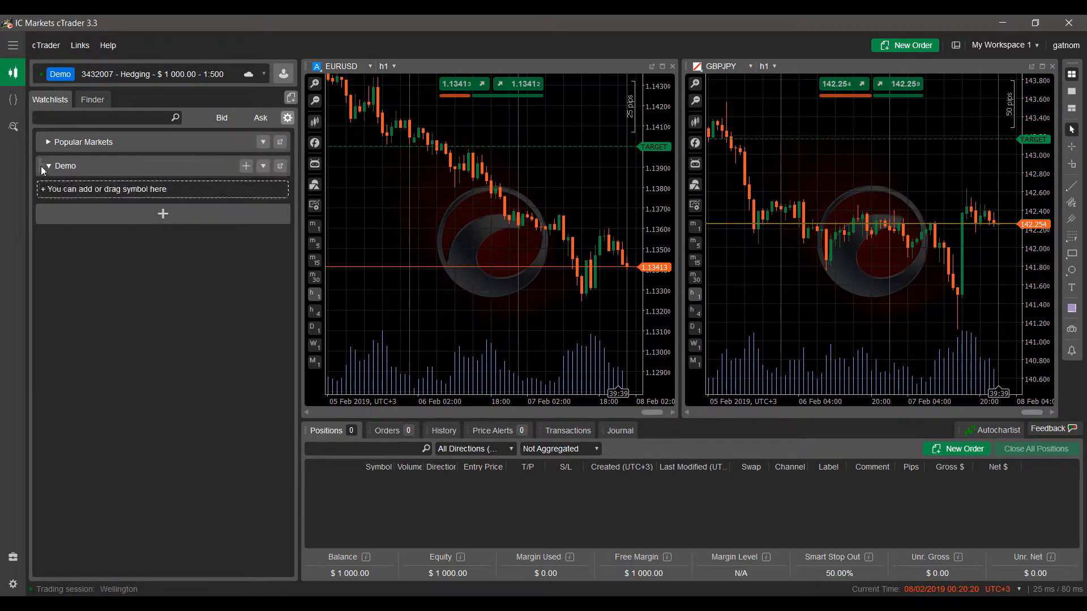
left_click(245, 166)
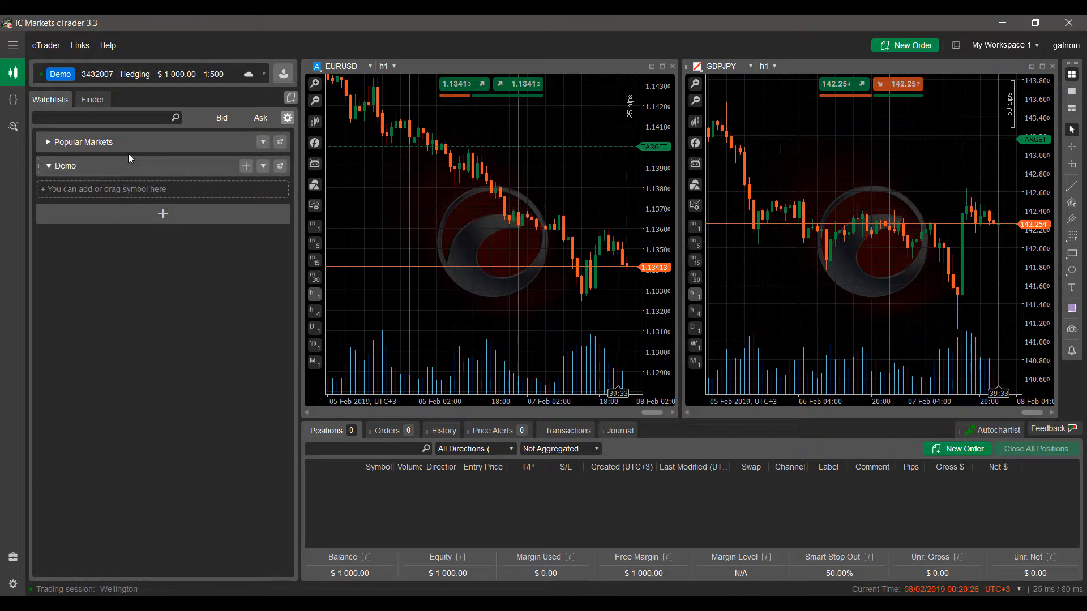
mouse_move(136, 172)
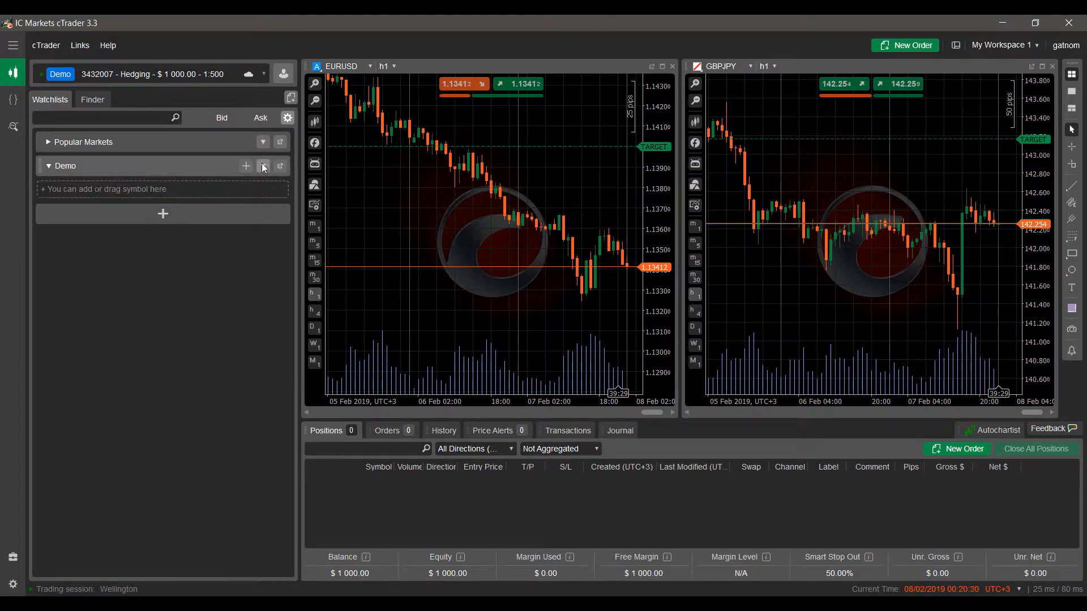
left_click(245, 166)
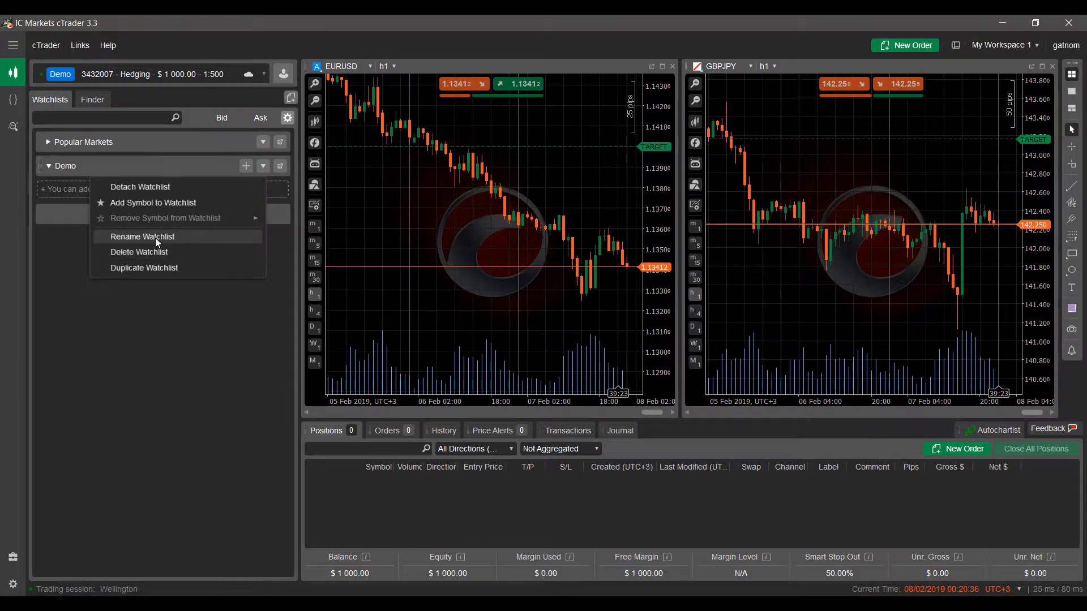
Rename the Demo watchlist to USD and reopen its actions menu.
left_click(144, 236)
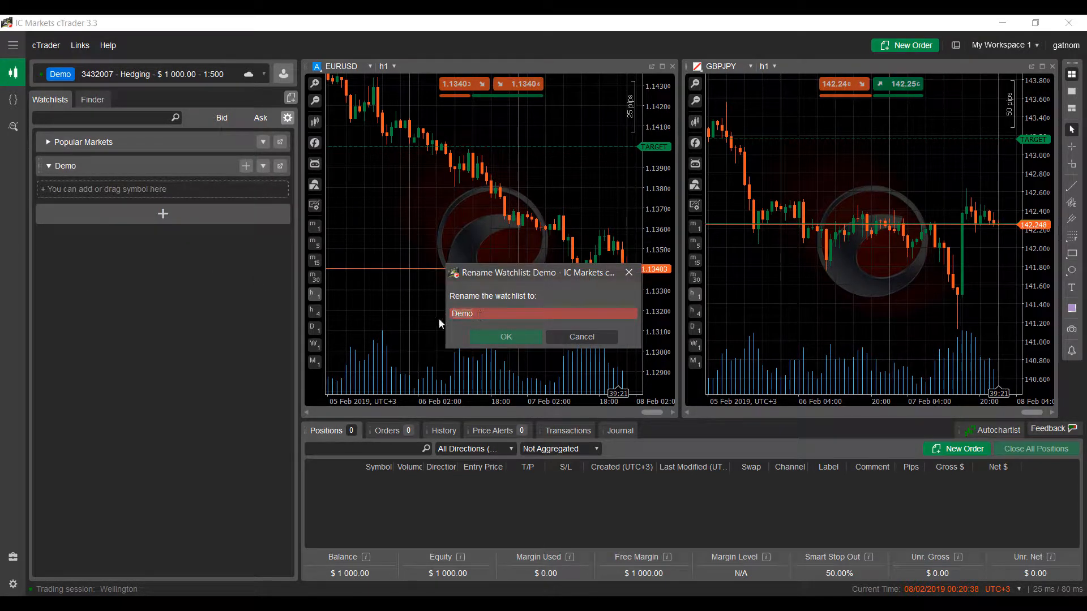
type("USD")
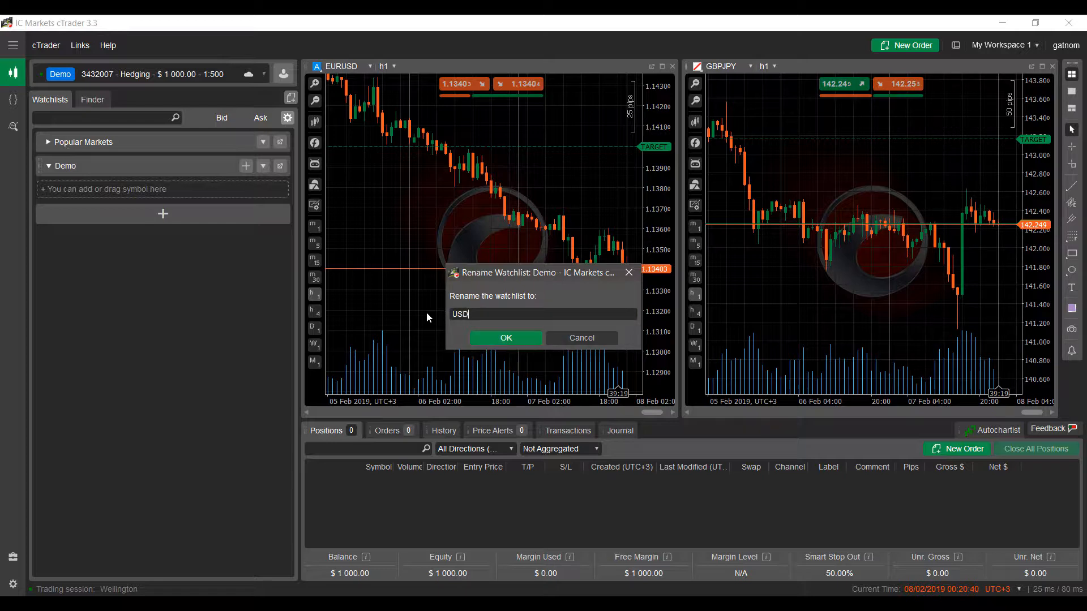
left_click(506, 338)
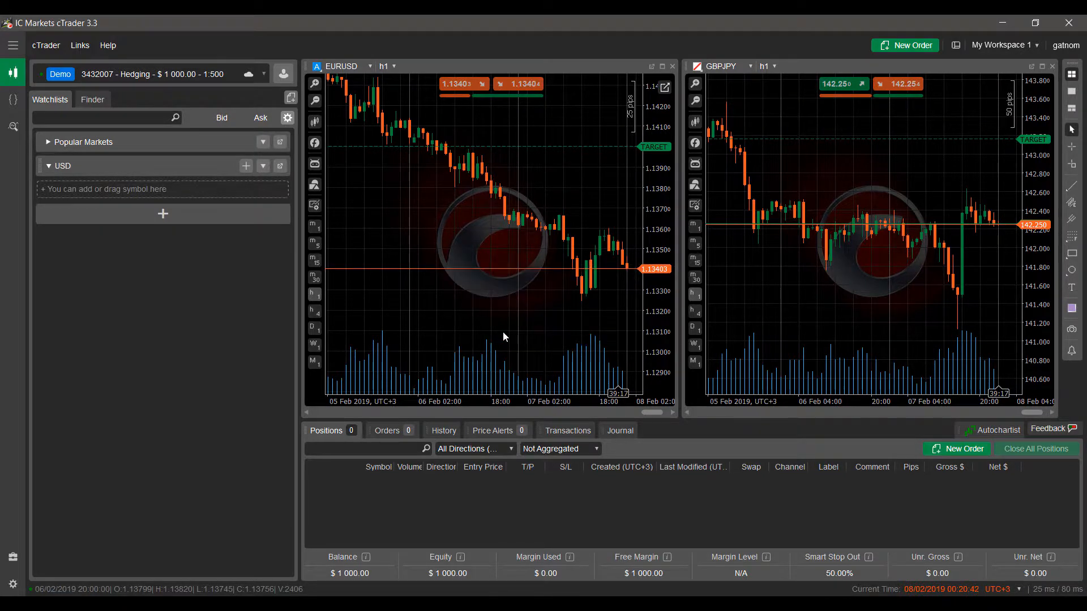
left_click(262, 166)
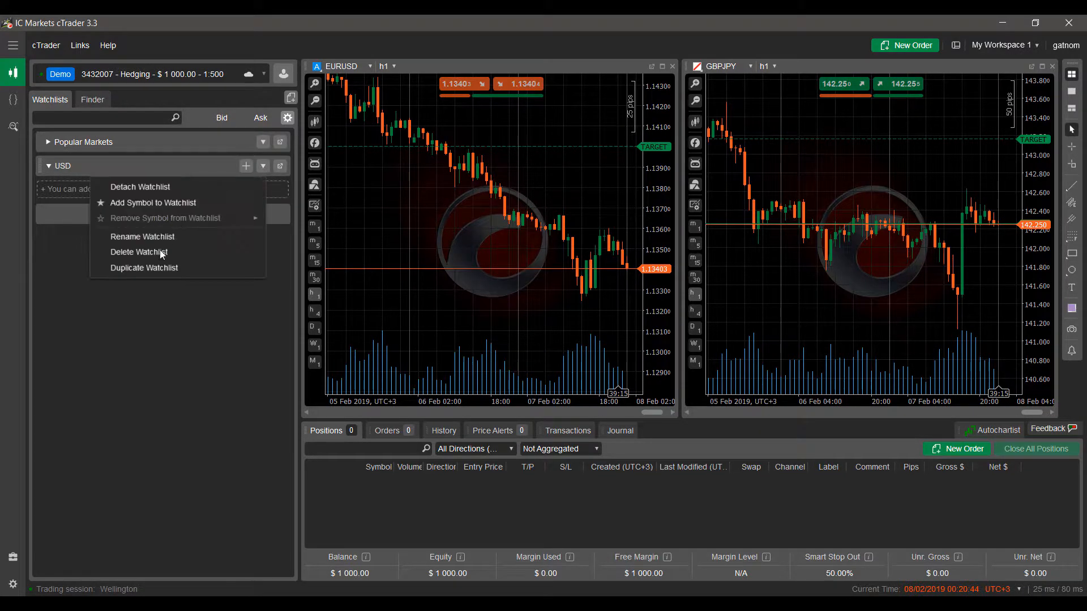
Duplicate the USD watchlist as USD1, then expand and collapse the copy.
left_click(145, 268)
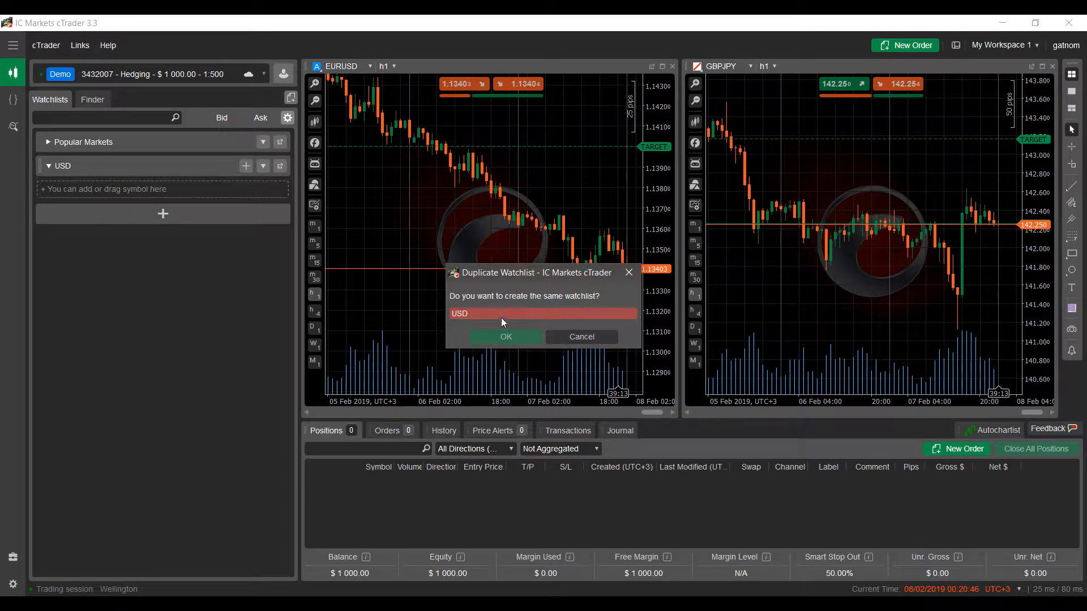
left_click(540, 313)
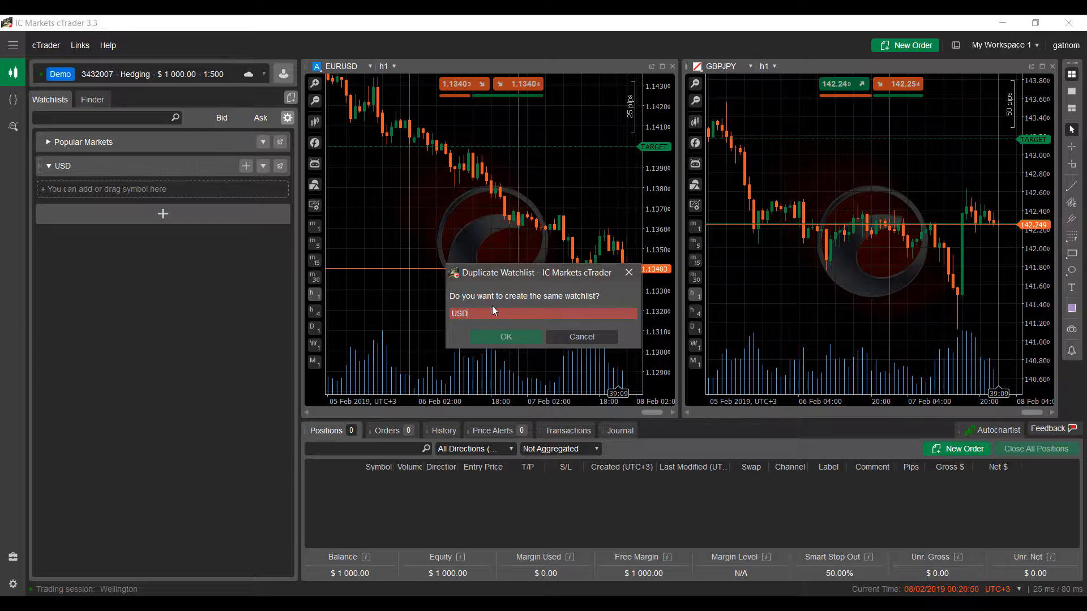
left_click(505, 336)
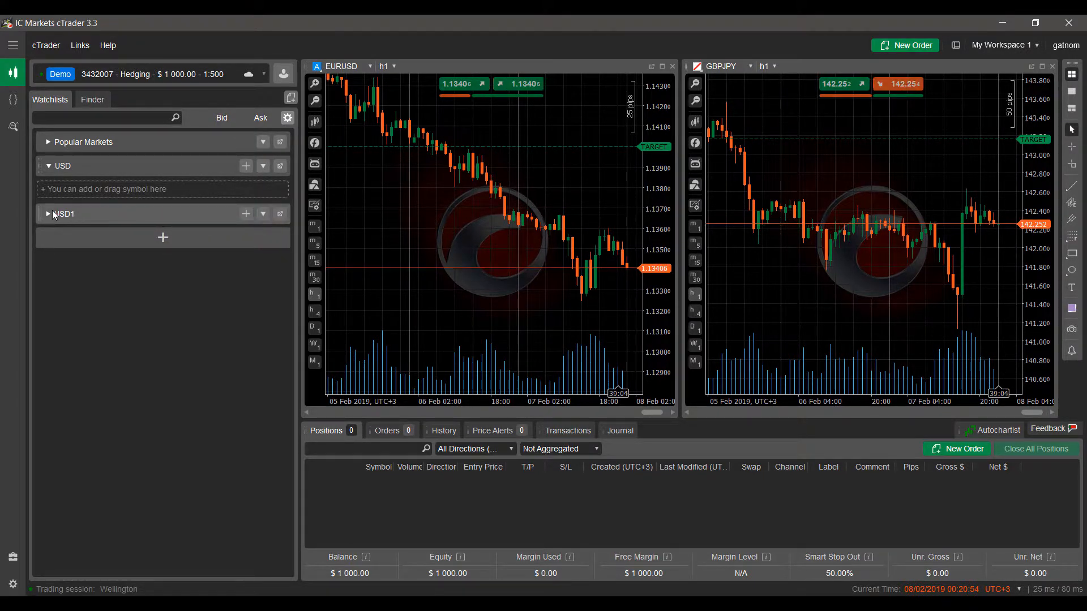
left_click(49, 213)
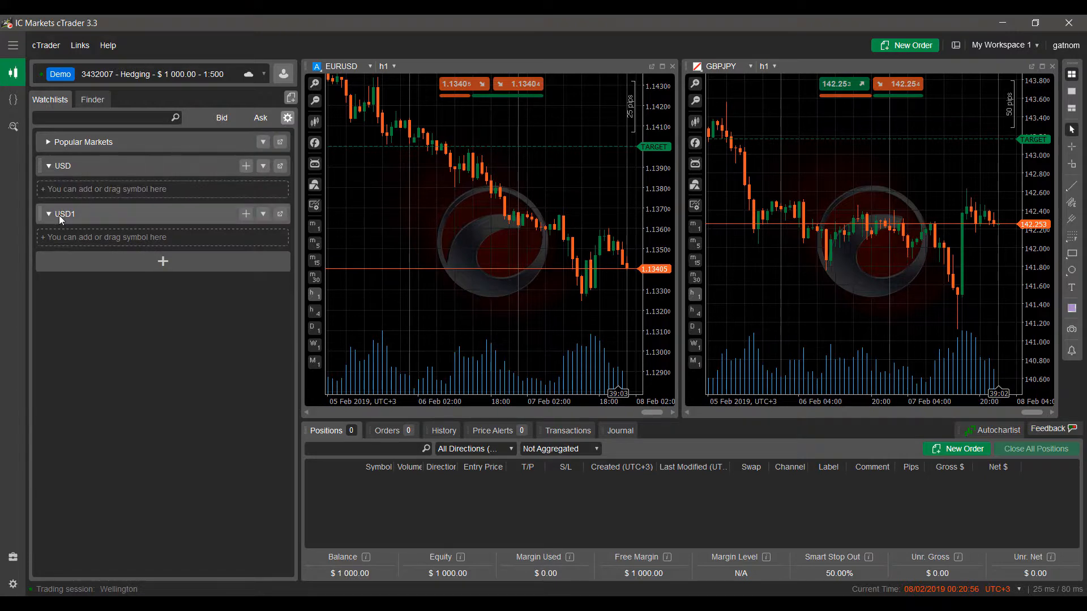
left_click(48, 214)
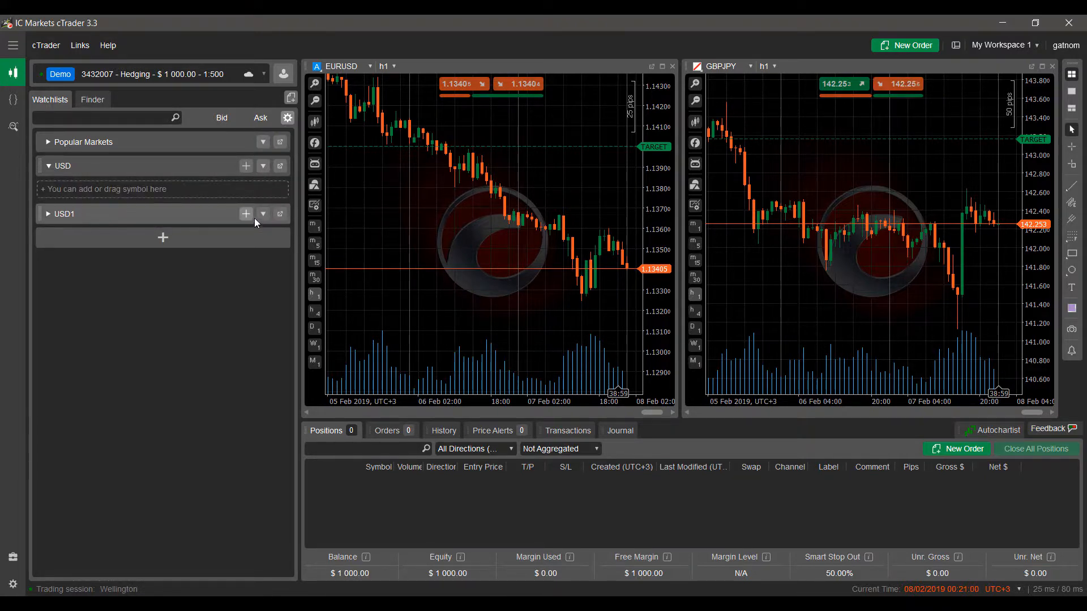
Delete the duplicate USD1 watchlist via its actions menu.
left_click(263, 213)
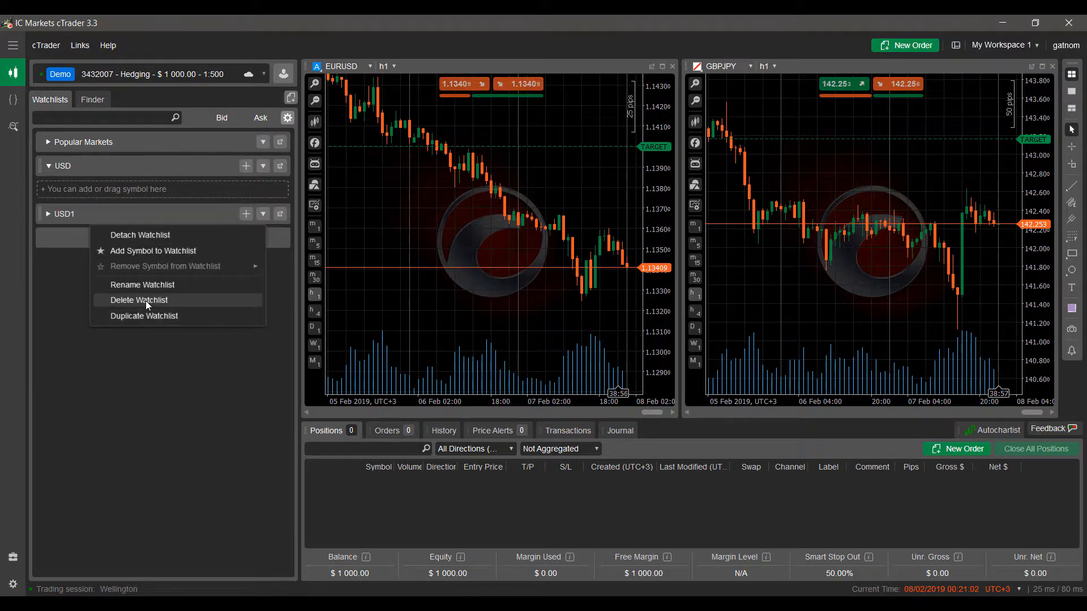
left_click(139, 300)
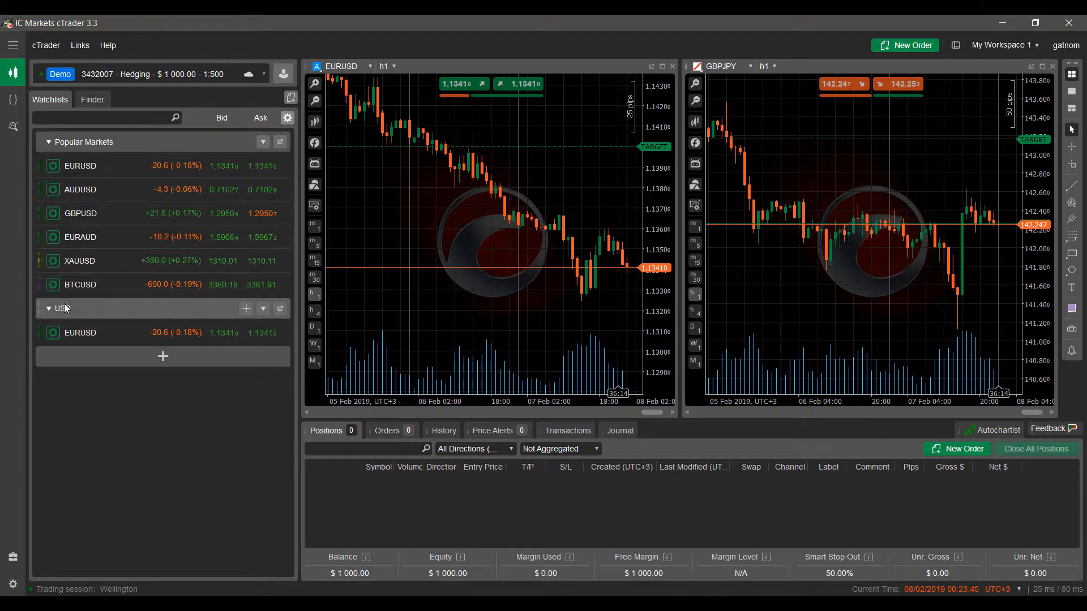
Collapse Popular Markets so the USD watchlist with EURUSD is visible.
left_click(47, 142)
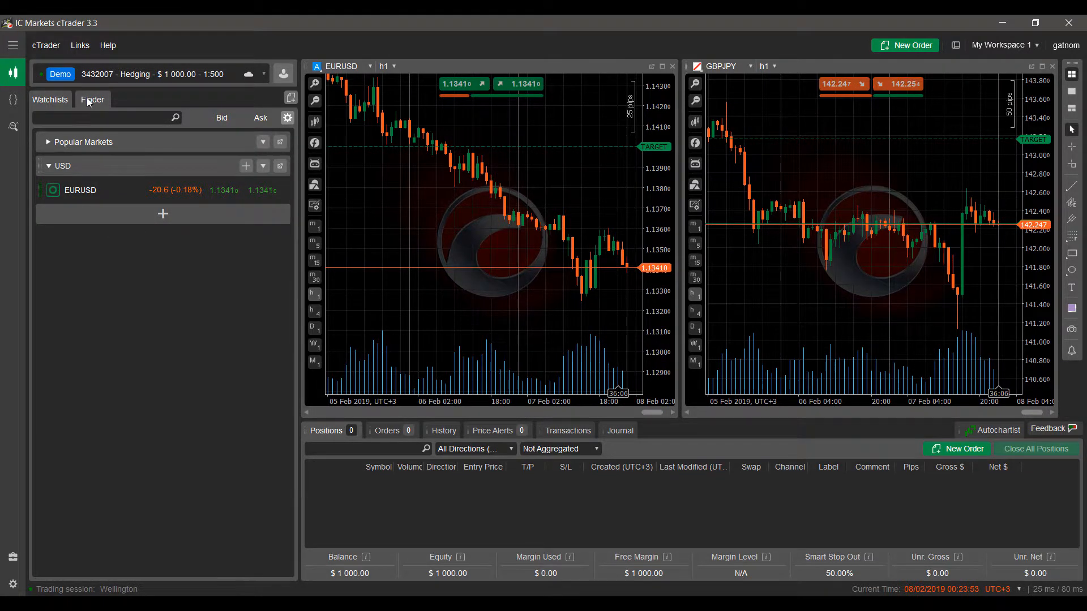
Search the Finder for 'eur' and open EURCAD's context menu.
left_click(92, 99)
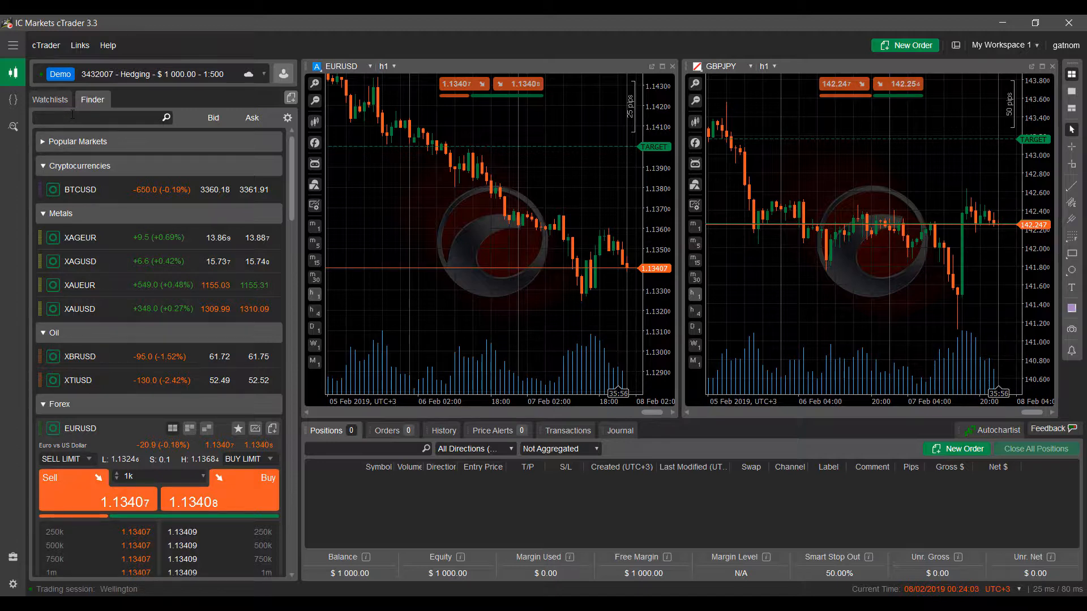
type("eur")
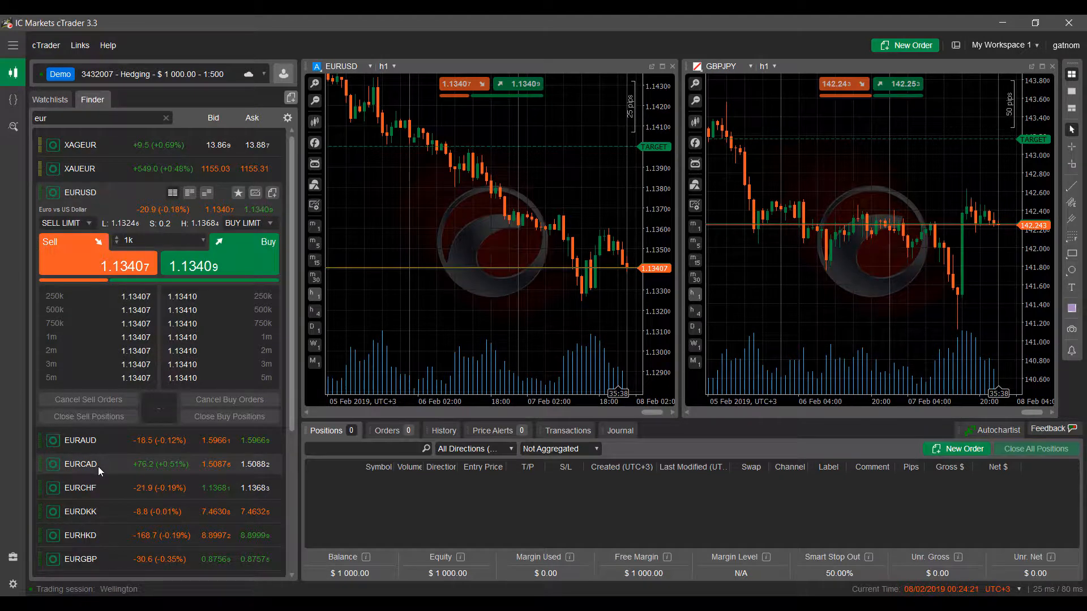
right_click(80, 463)
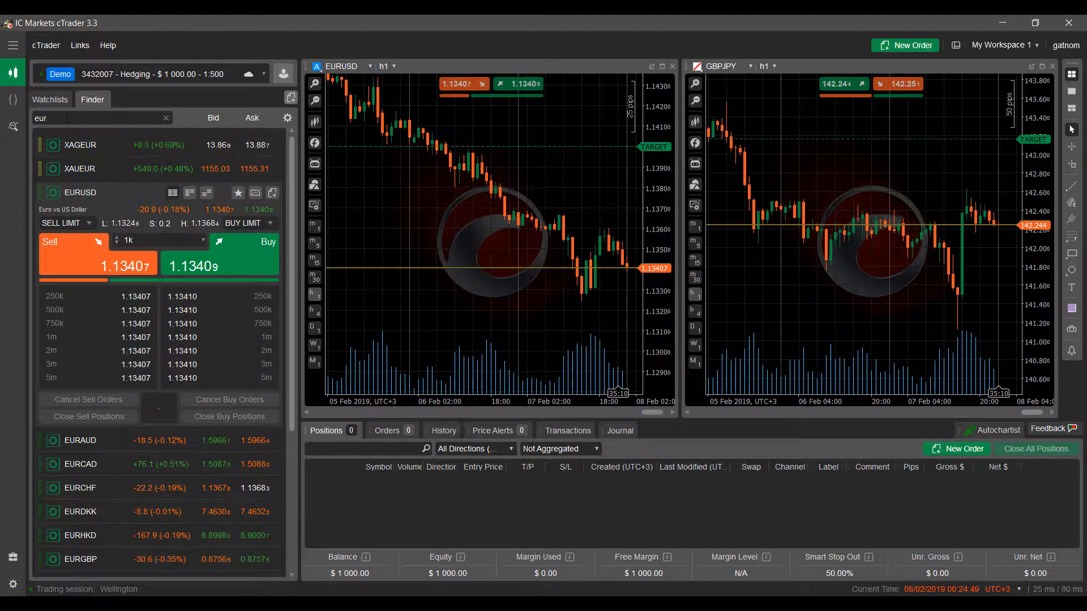
Return to the Watchlists tab, where USD now holds EURUSD and EURCAD.
left_click(49, 99)
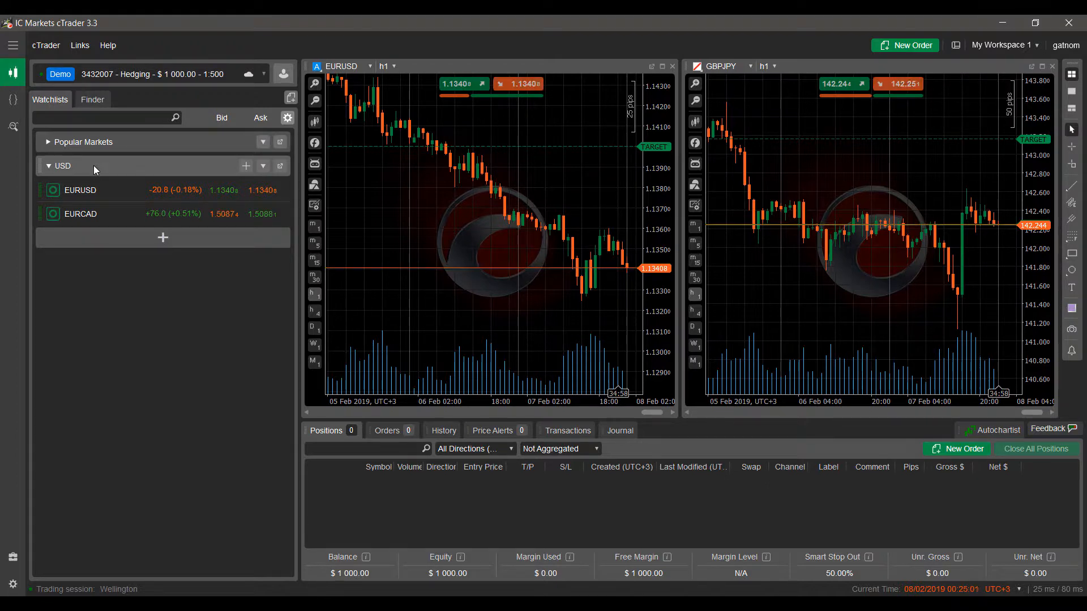
mouse_move(79, 169)
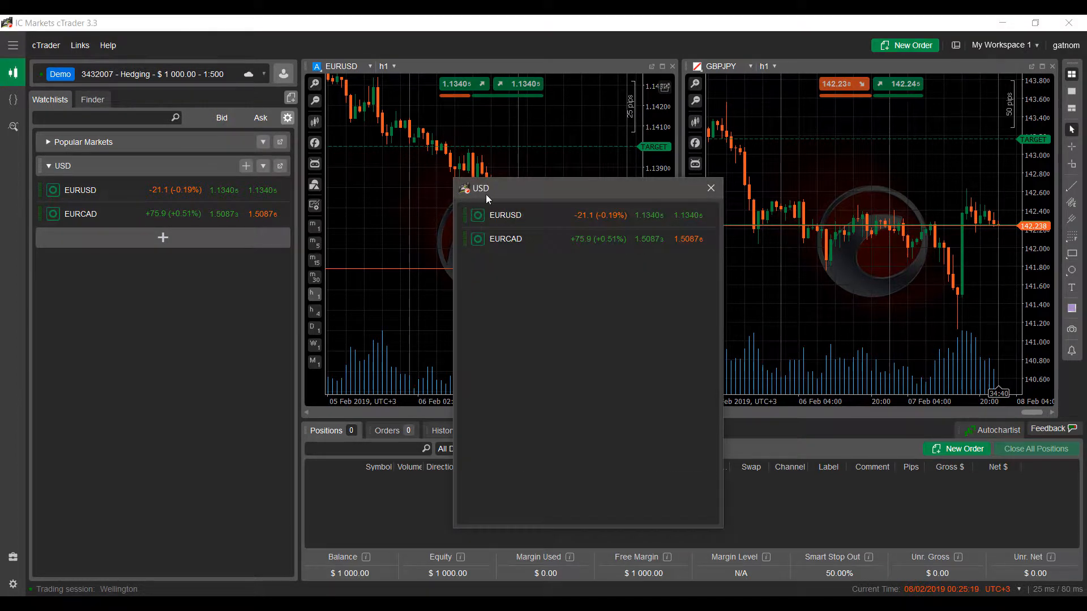
View EURUSD's context menu in the pop-out USD window, then close the window.
left_click(92, 99)
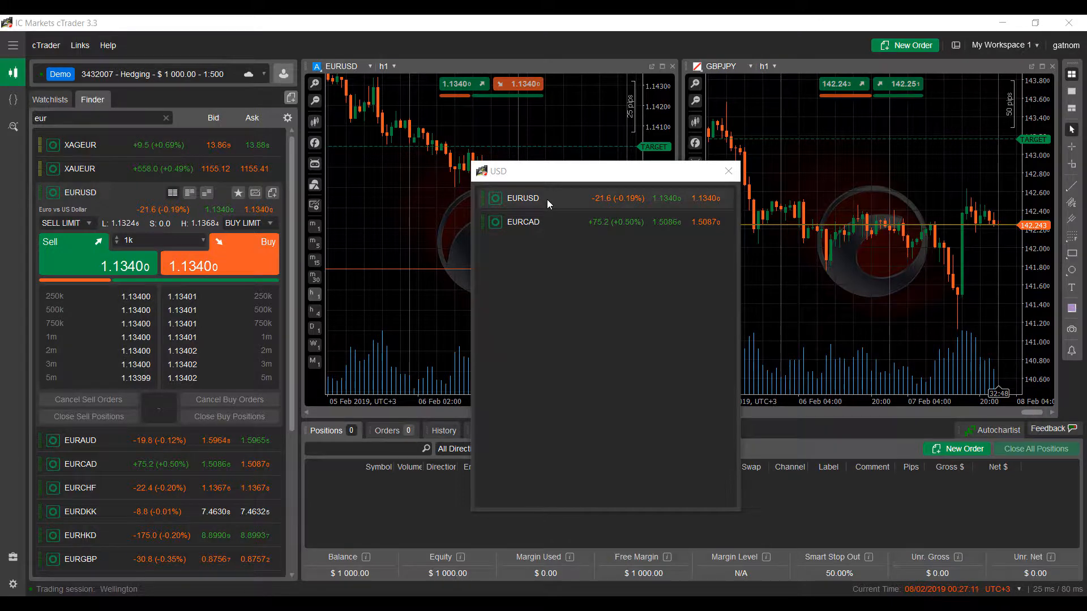
right_click(521, 197)
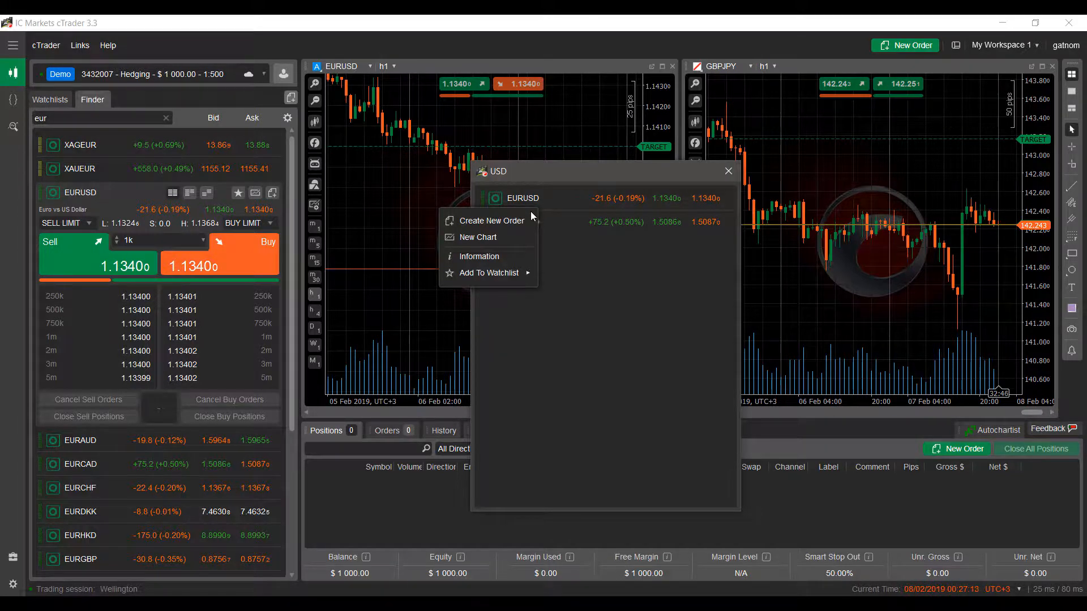
mouse_move(477, 237)
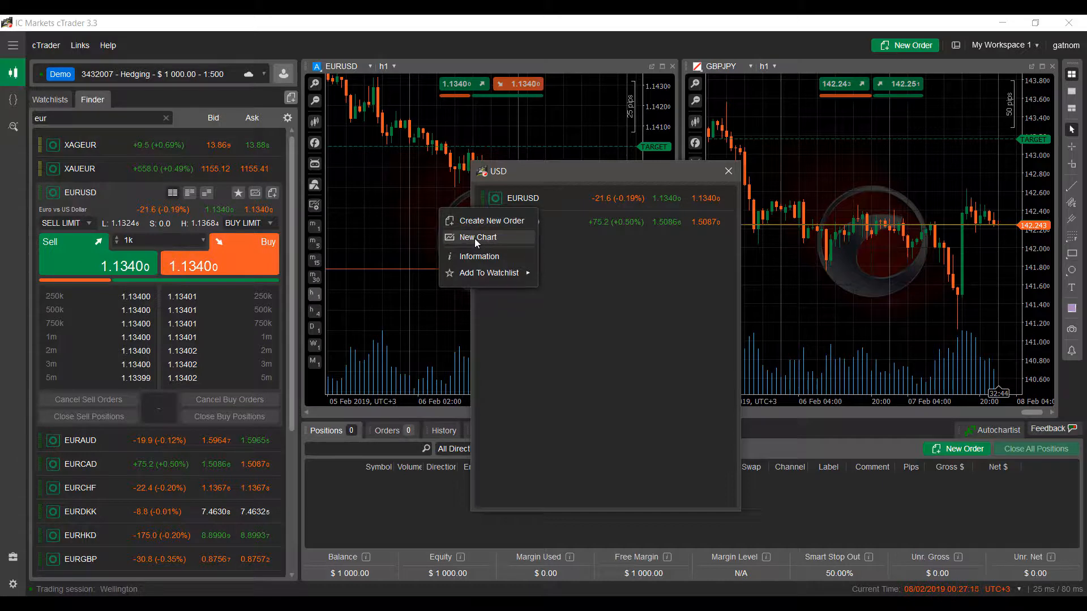
mouse_move(542, 193)
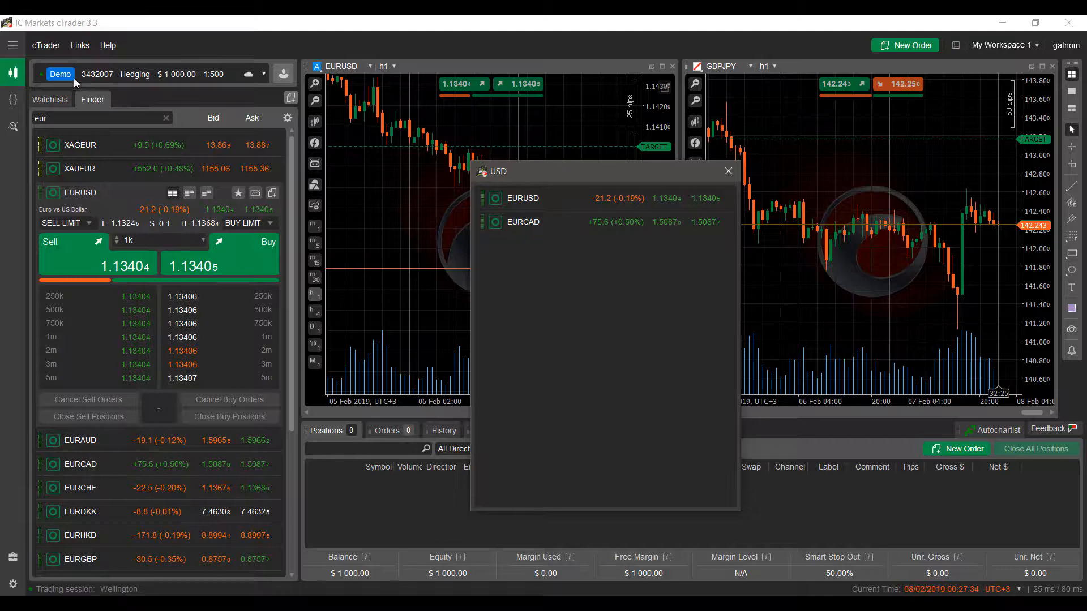
left_click(727, 170)
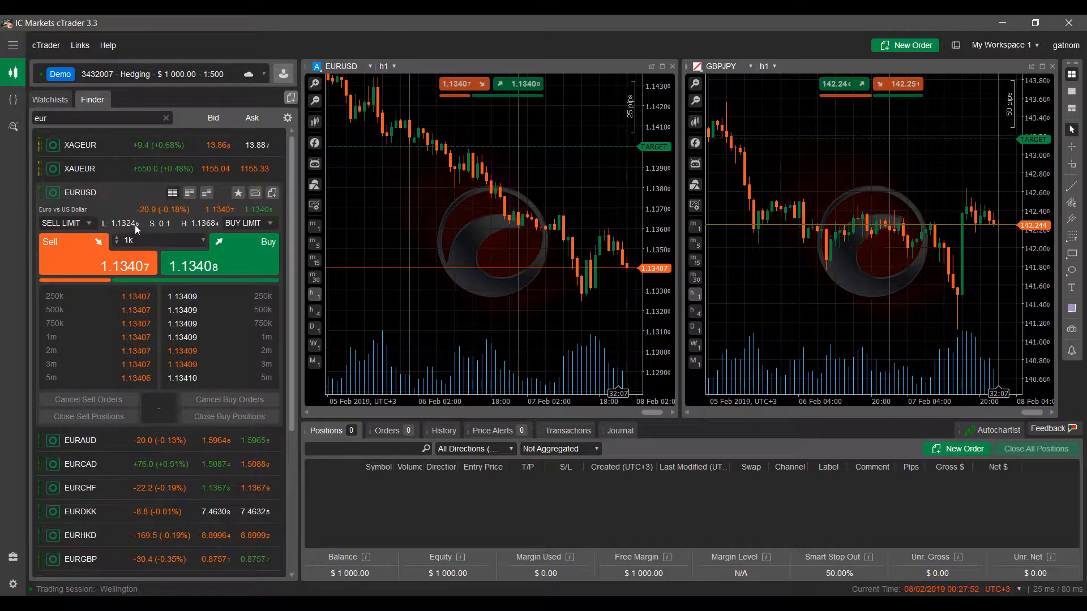
mouse_move(66, 194)
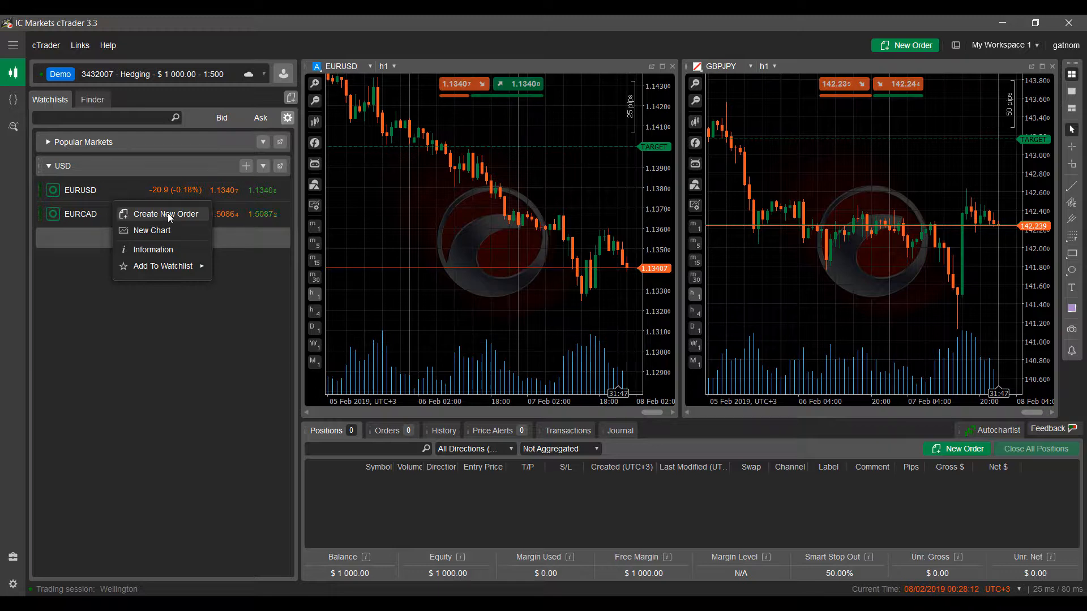
Start a new EURUSD order, then dismiss the order form unused.
left_click(164, 213)
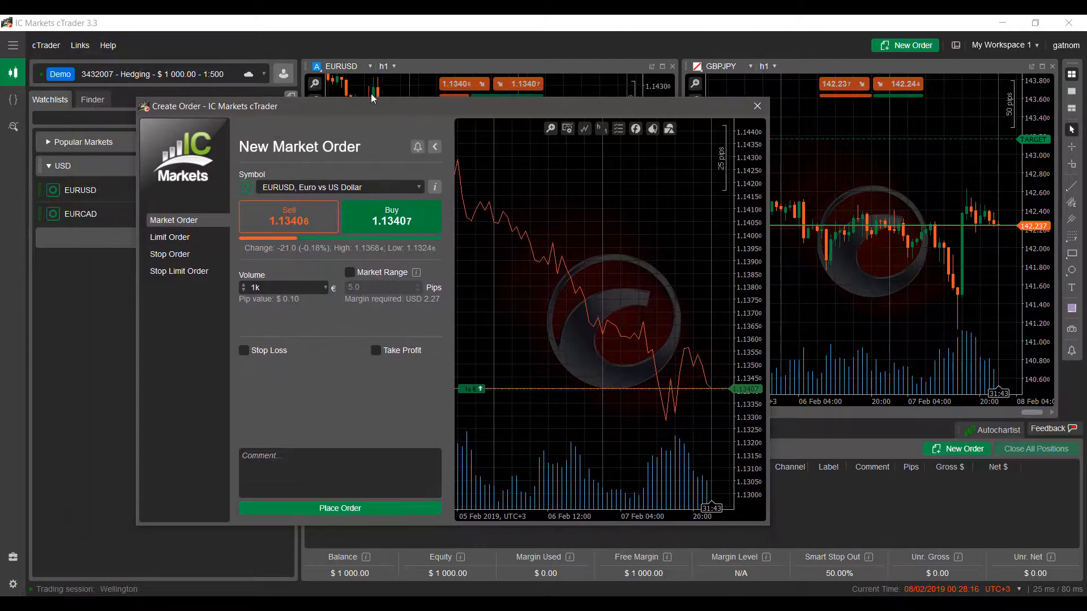
left_click(756, 106)
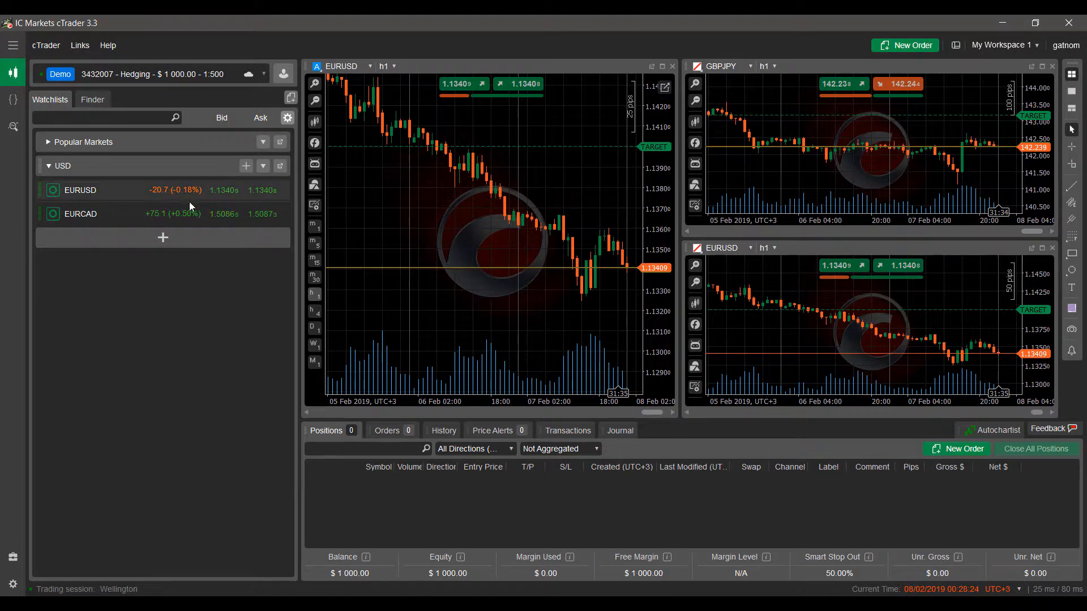
mouse_move(50, 213)
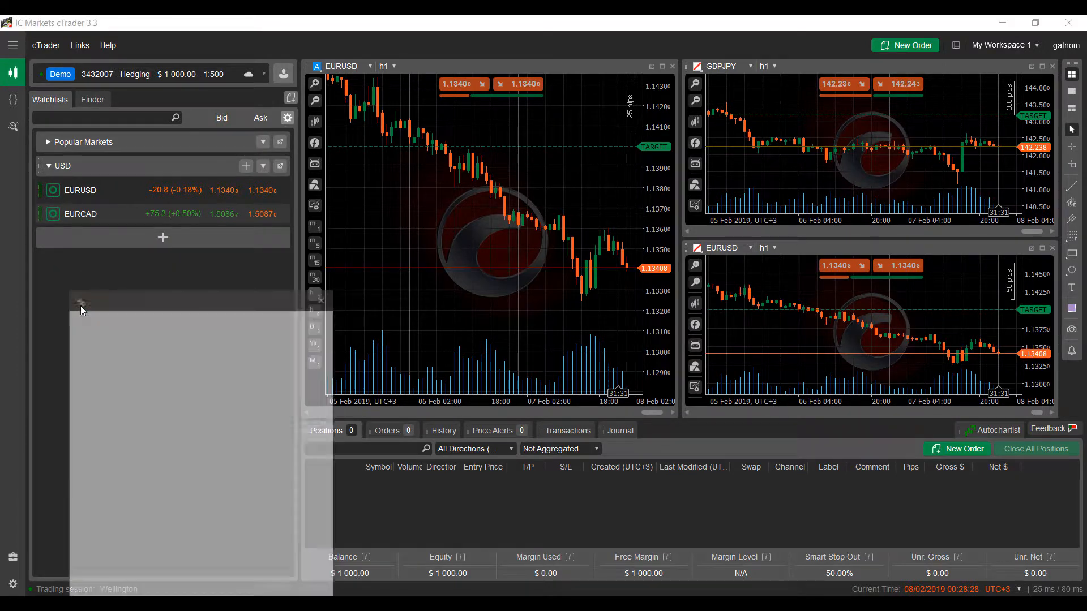
Scroll through EURCAD's symbol Information details, then start a New Order from that window.
left_click(79, 214)
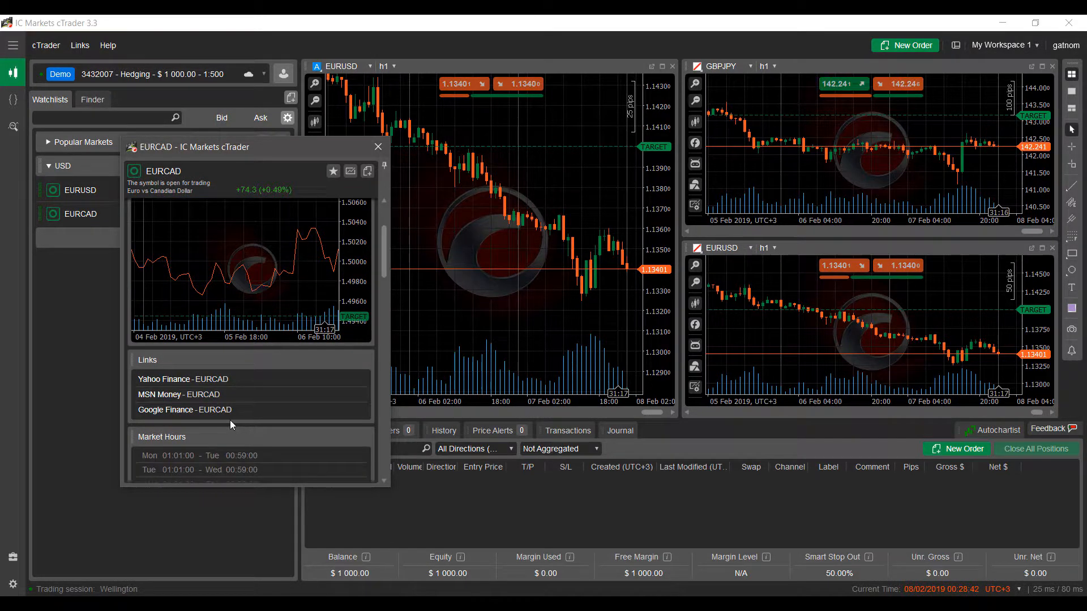
scroll("down", 3)
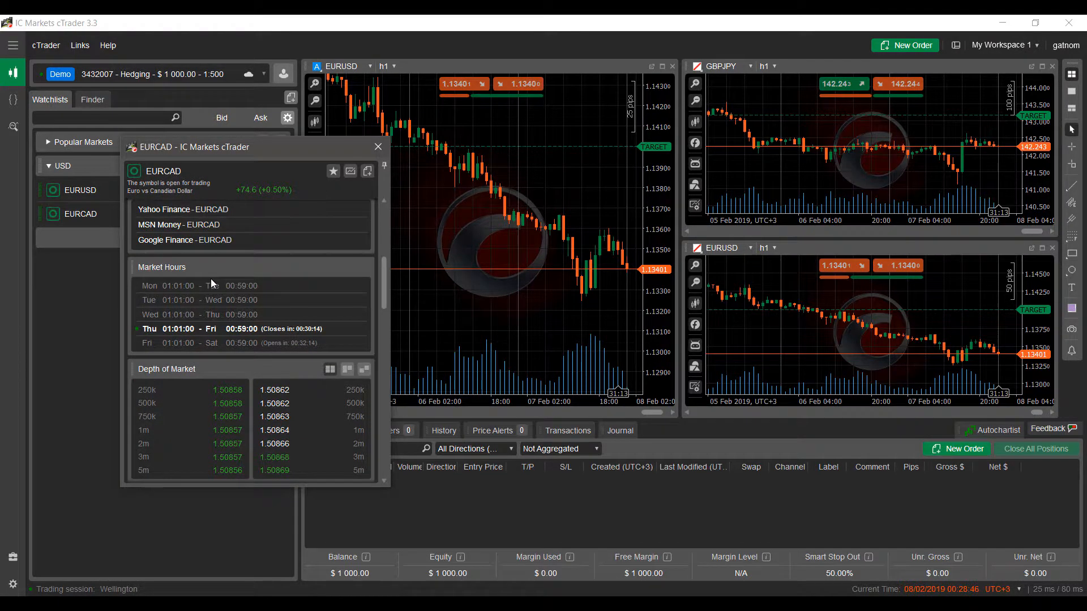
mouse_move(231, 280)
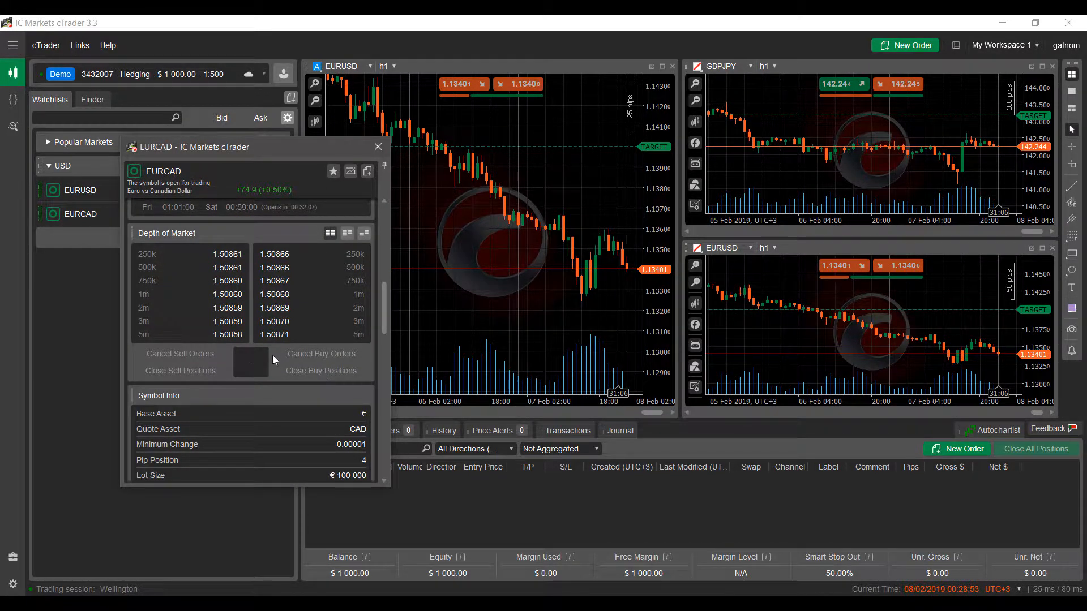
scroll("down", 3)
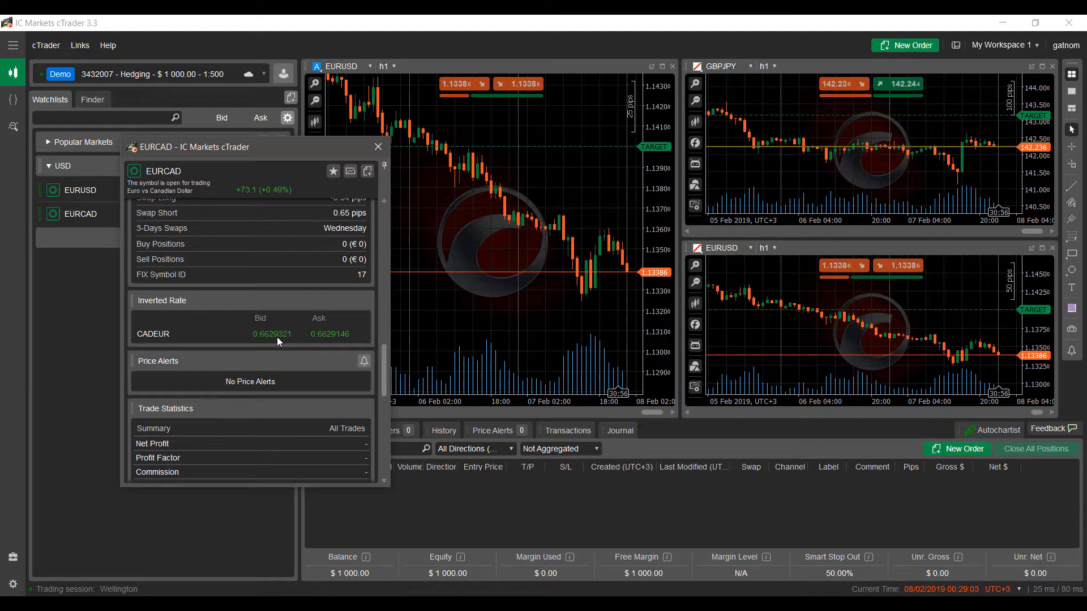
scroll("down", 3)
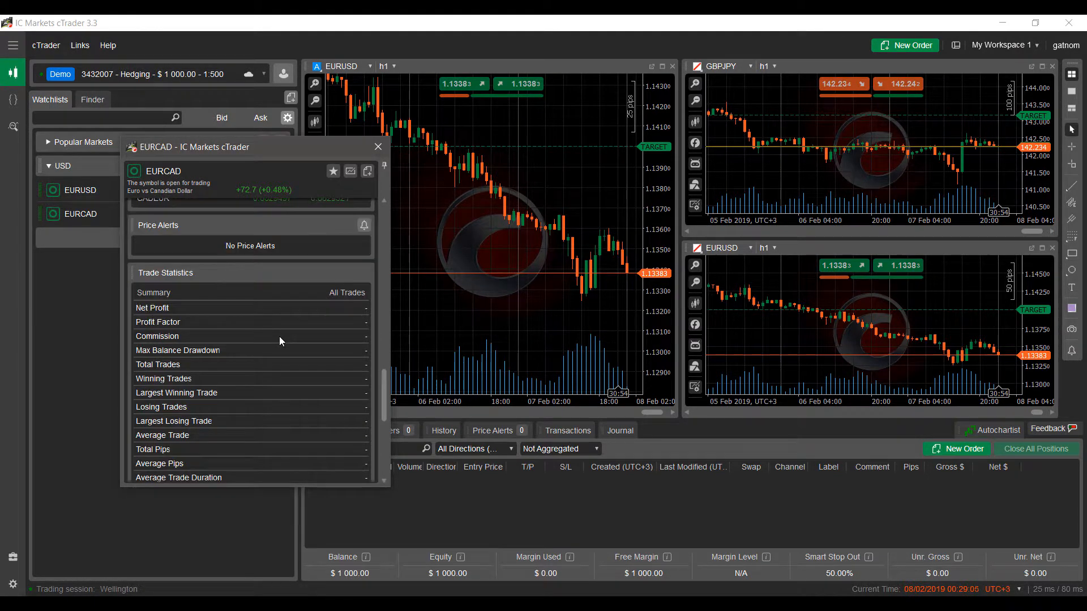
scroll("down", 3)
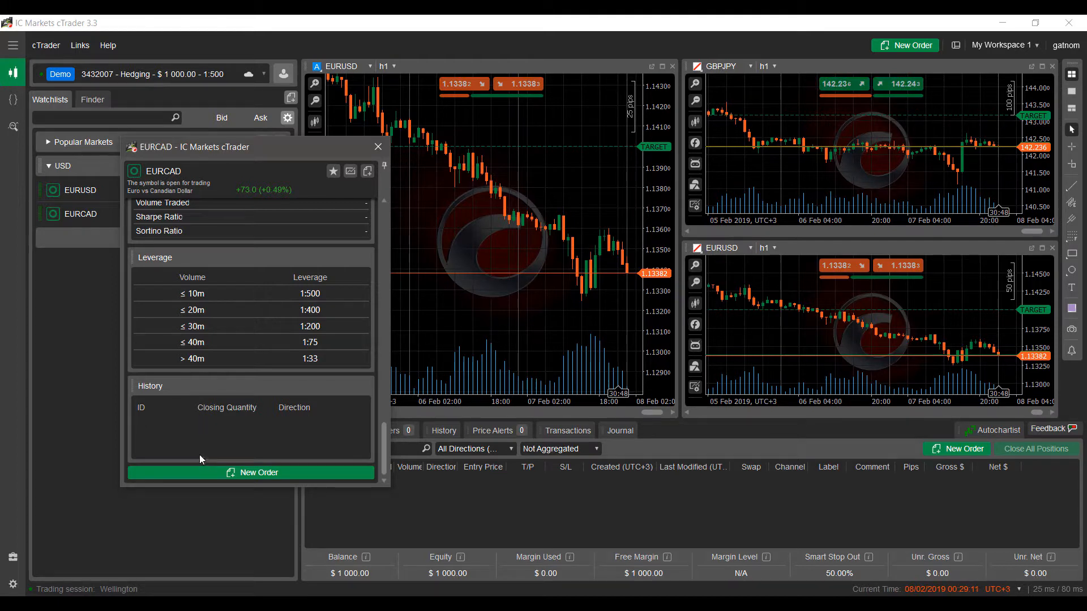
mouse_move(271, 479)
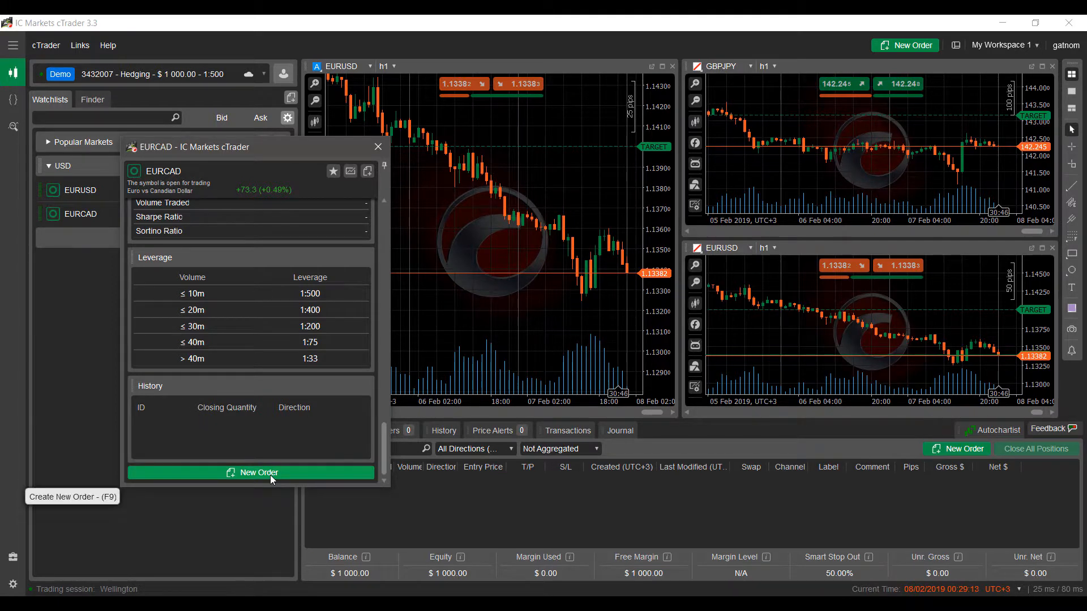
left_click(257, 472)
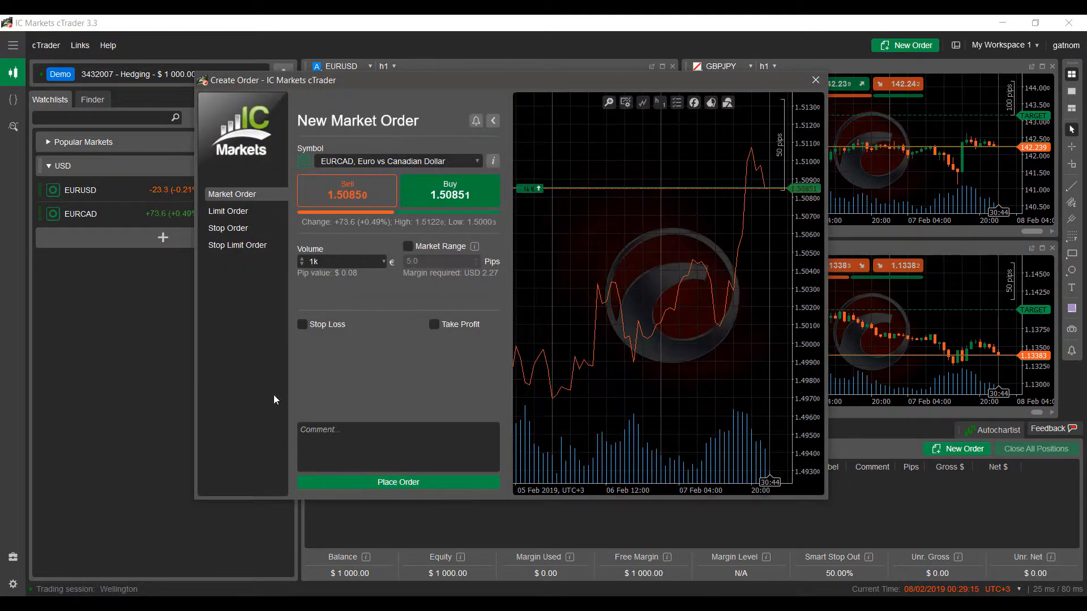